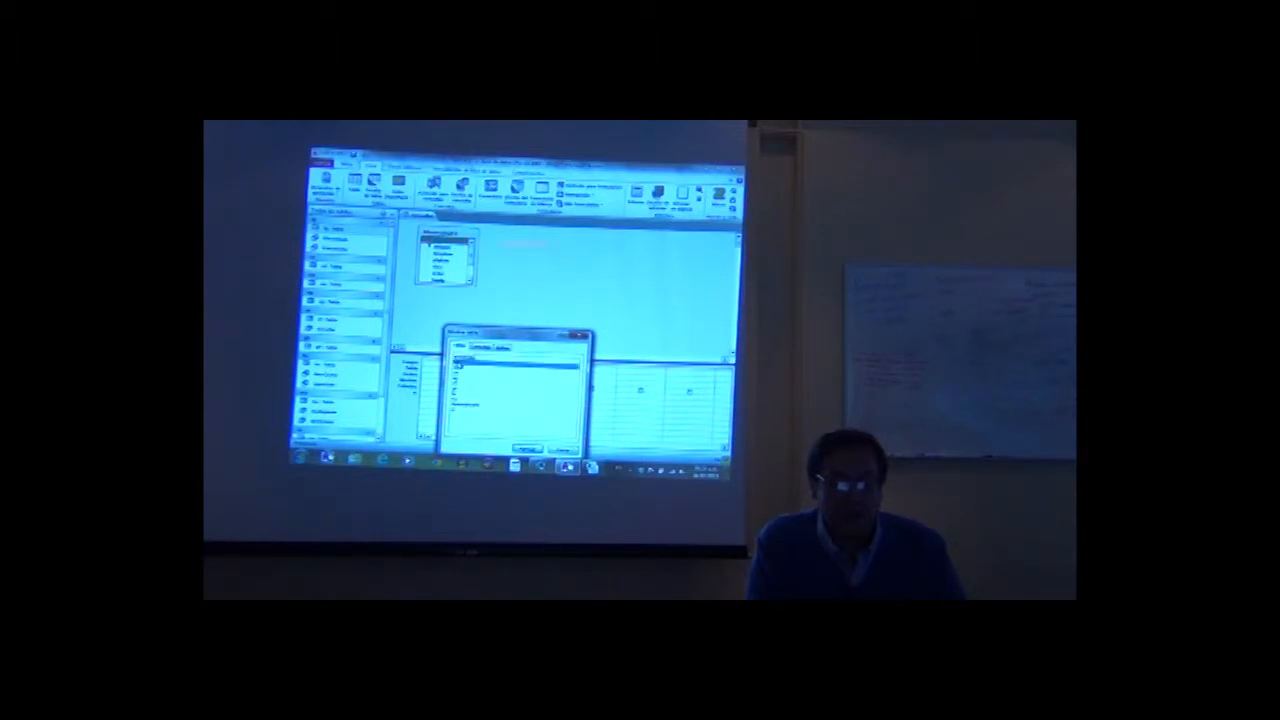
- Start a new Access query design and bring up the Show Table list
{"action": "left_click", "coordinate": [525, 447]}
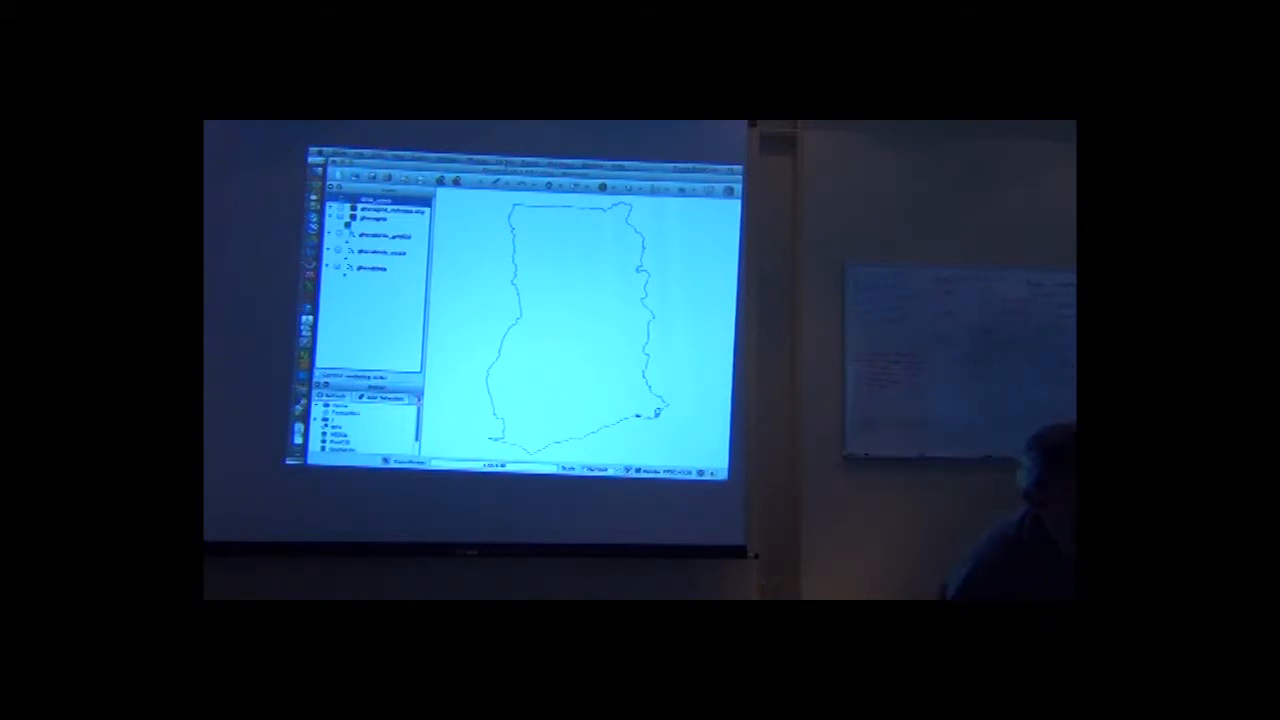
- Open the Vector > Research Tools submenu toward Vector grid
{"action": "left_click", "coordinate": [525, 168]}
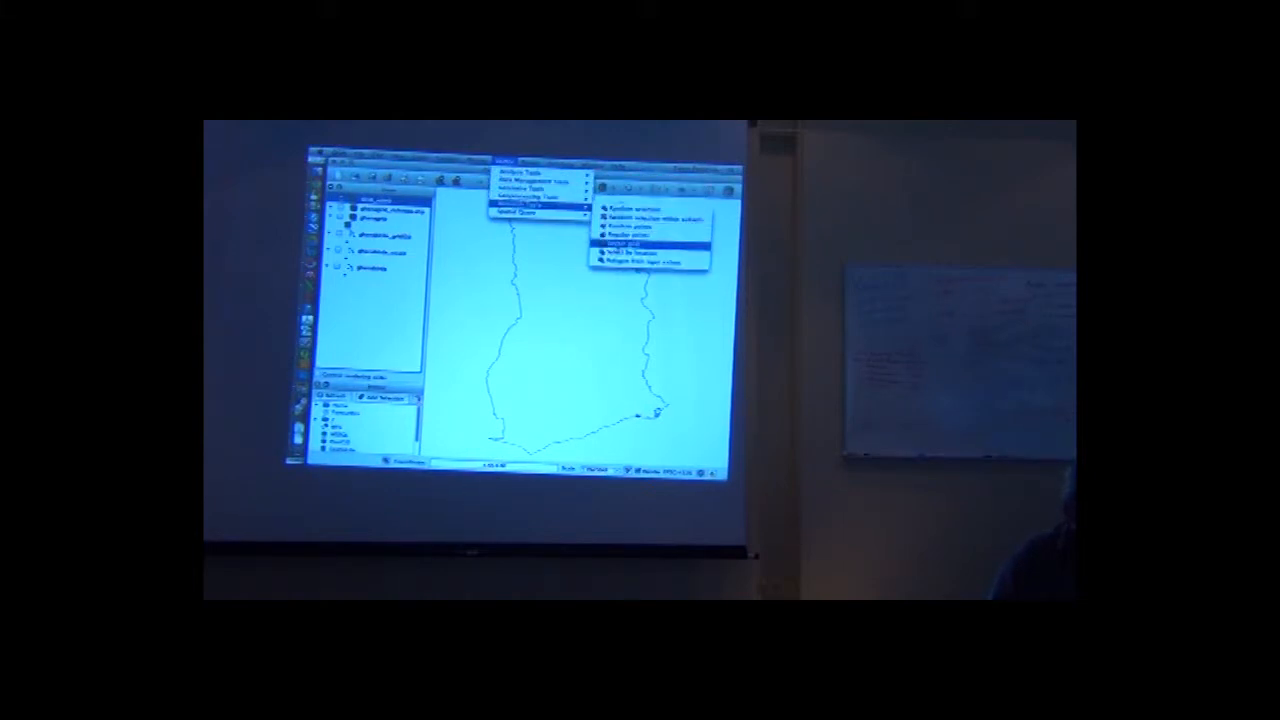
{"action": "left_click", "coordinate": [631, 243]}
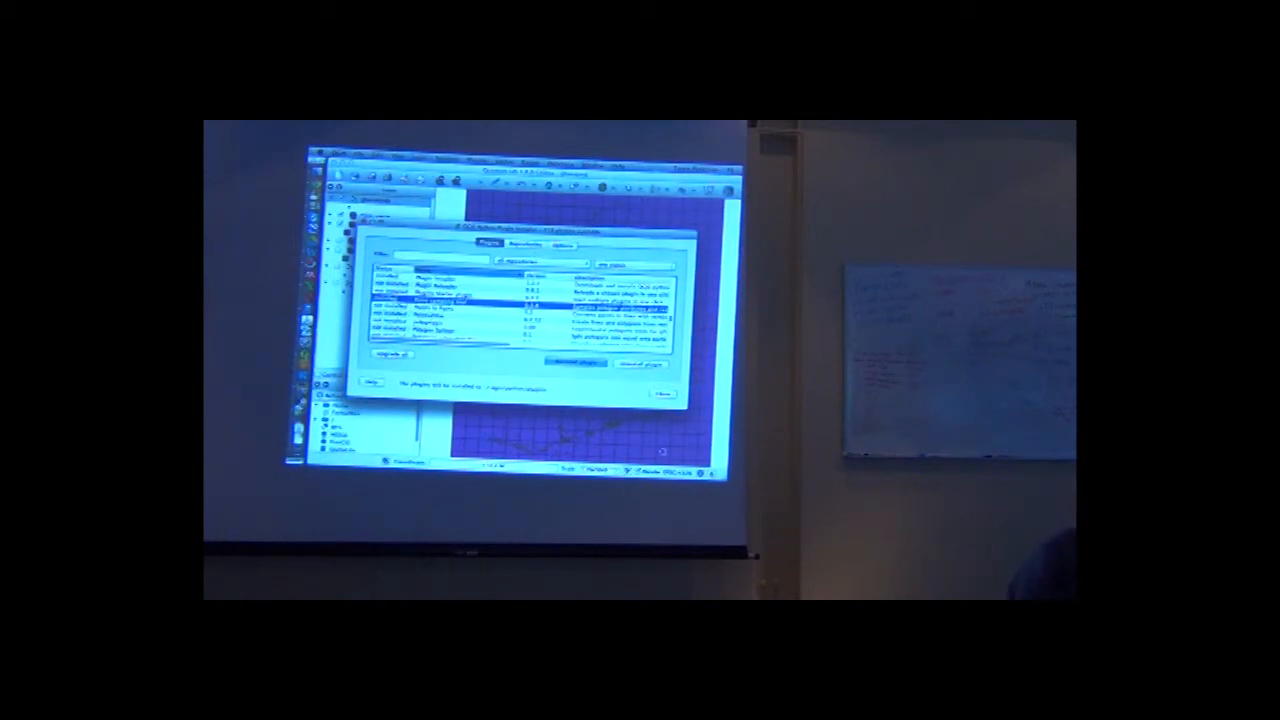
- View the installed plugins in the Plugin Manager, then close it
{"action": "left_click", "coordinate": [664, 393]}
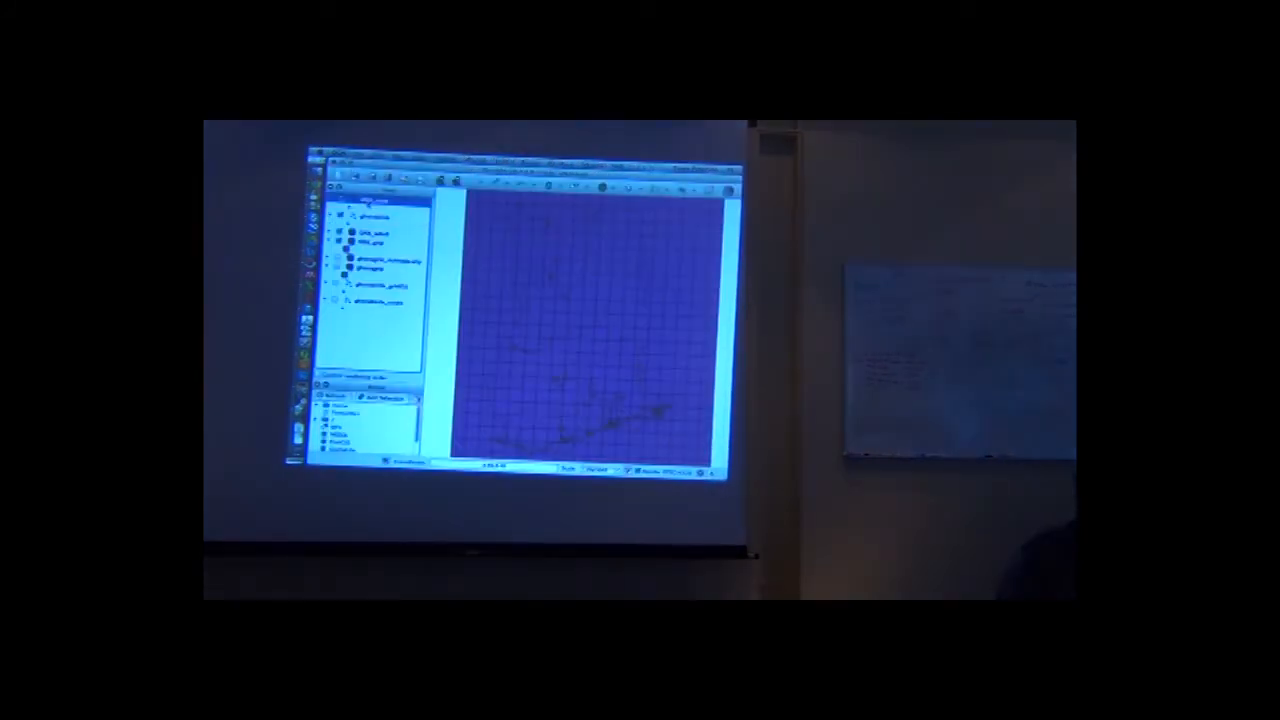
{"action": "right_click", "coordinate": [370, 240]}
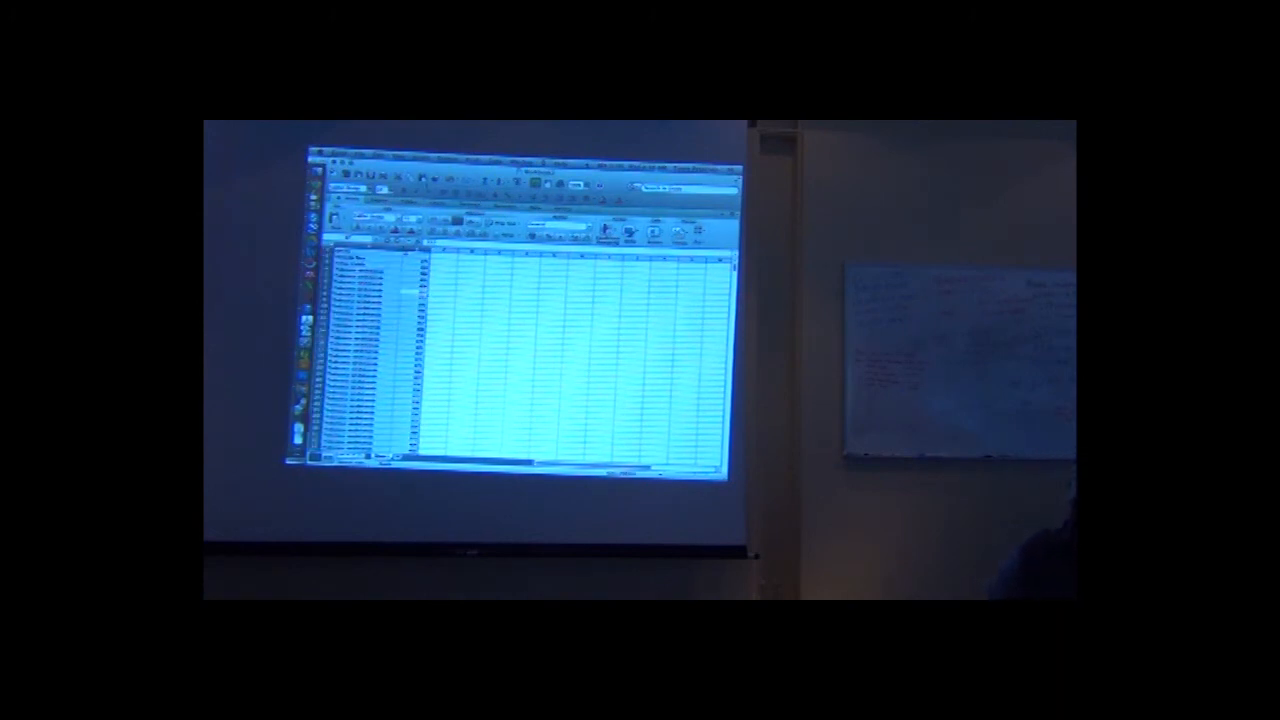
- Run Advanced Filter in place with 'Unique records only' on the occurrence list
{"action": "left_click", "coordinate": [495, 163]}
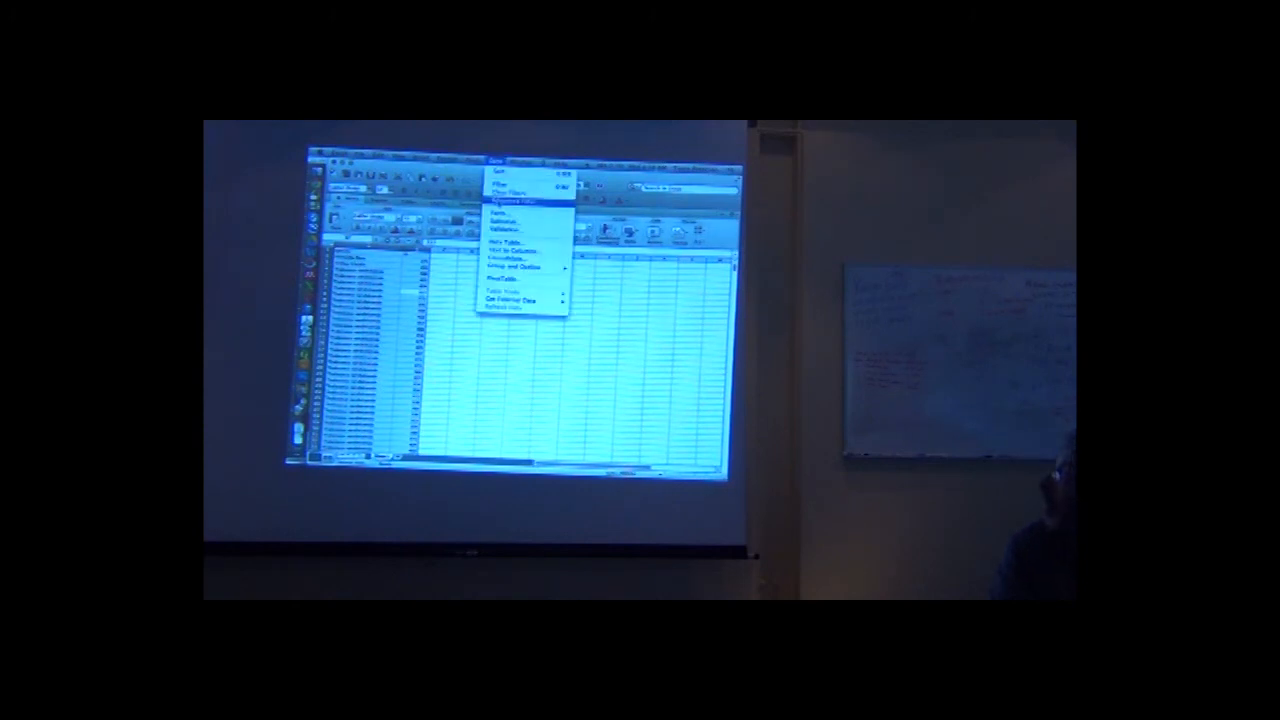
{"action": "left_click", "coordinate": [509, 200]}
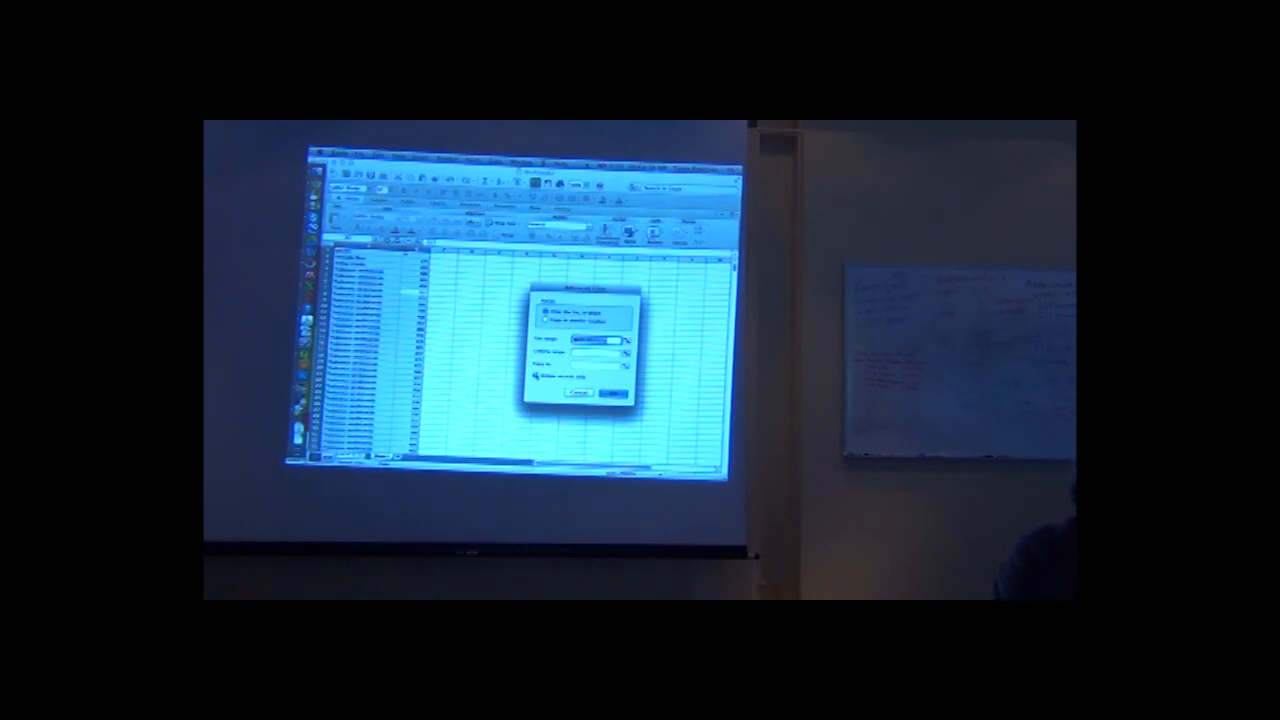
{"action": "left_click", "coordinate": [613, 392]}
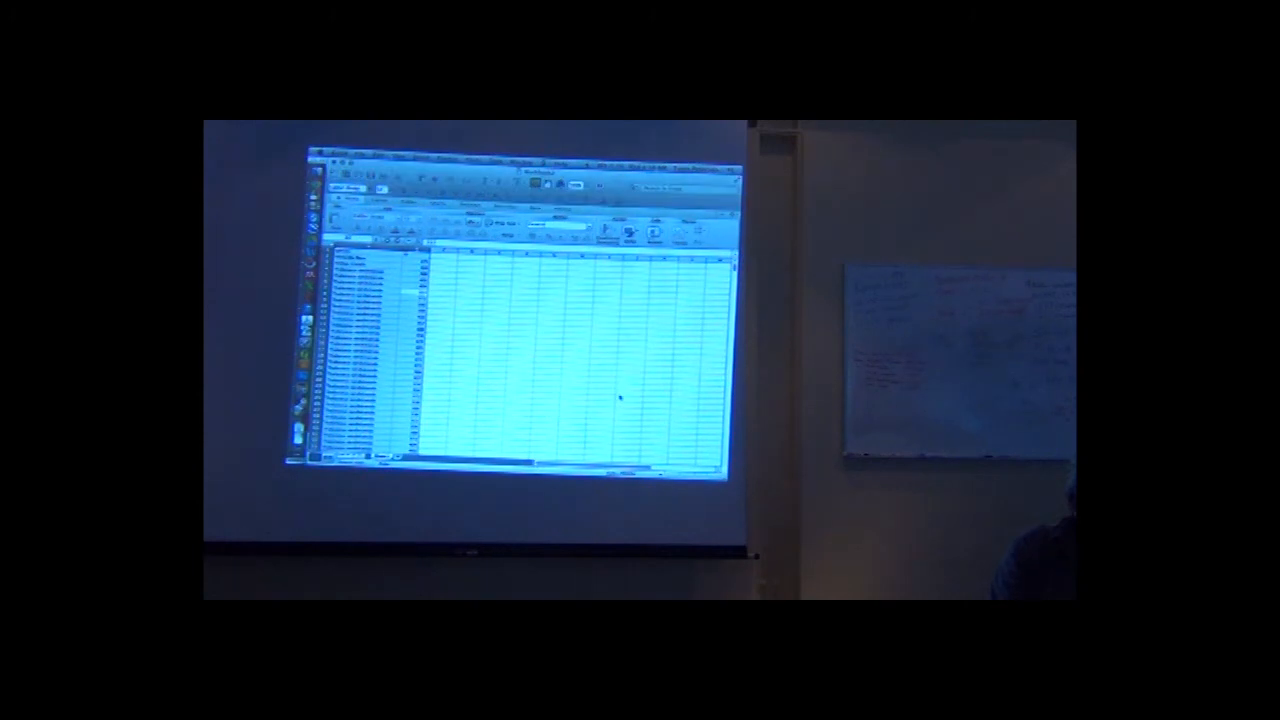